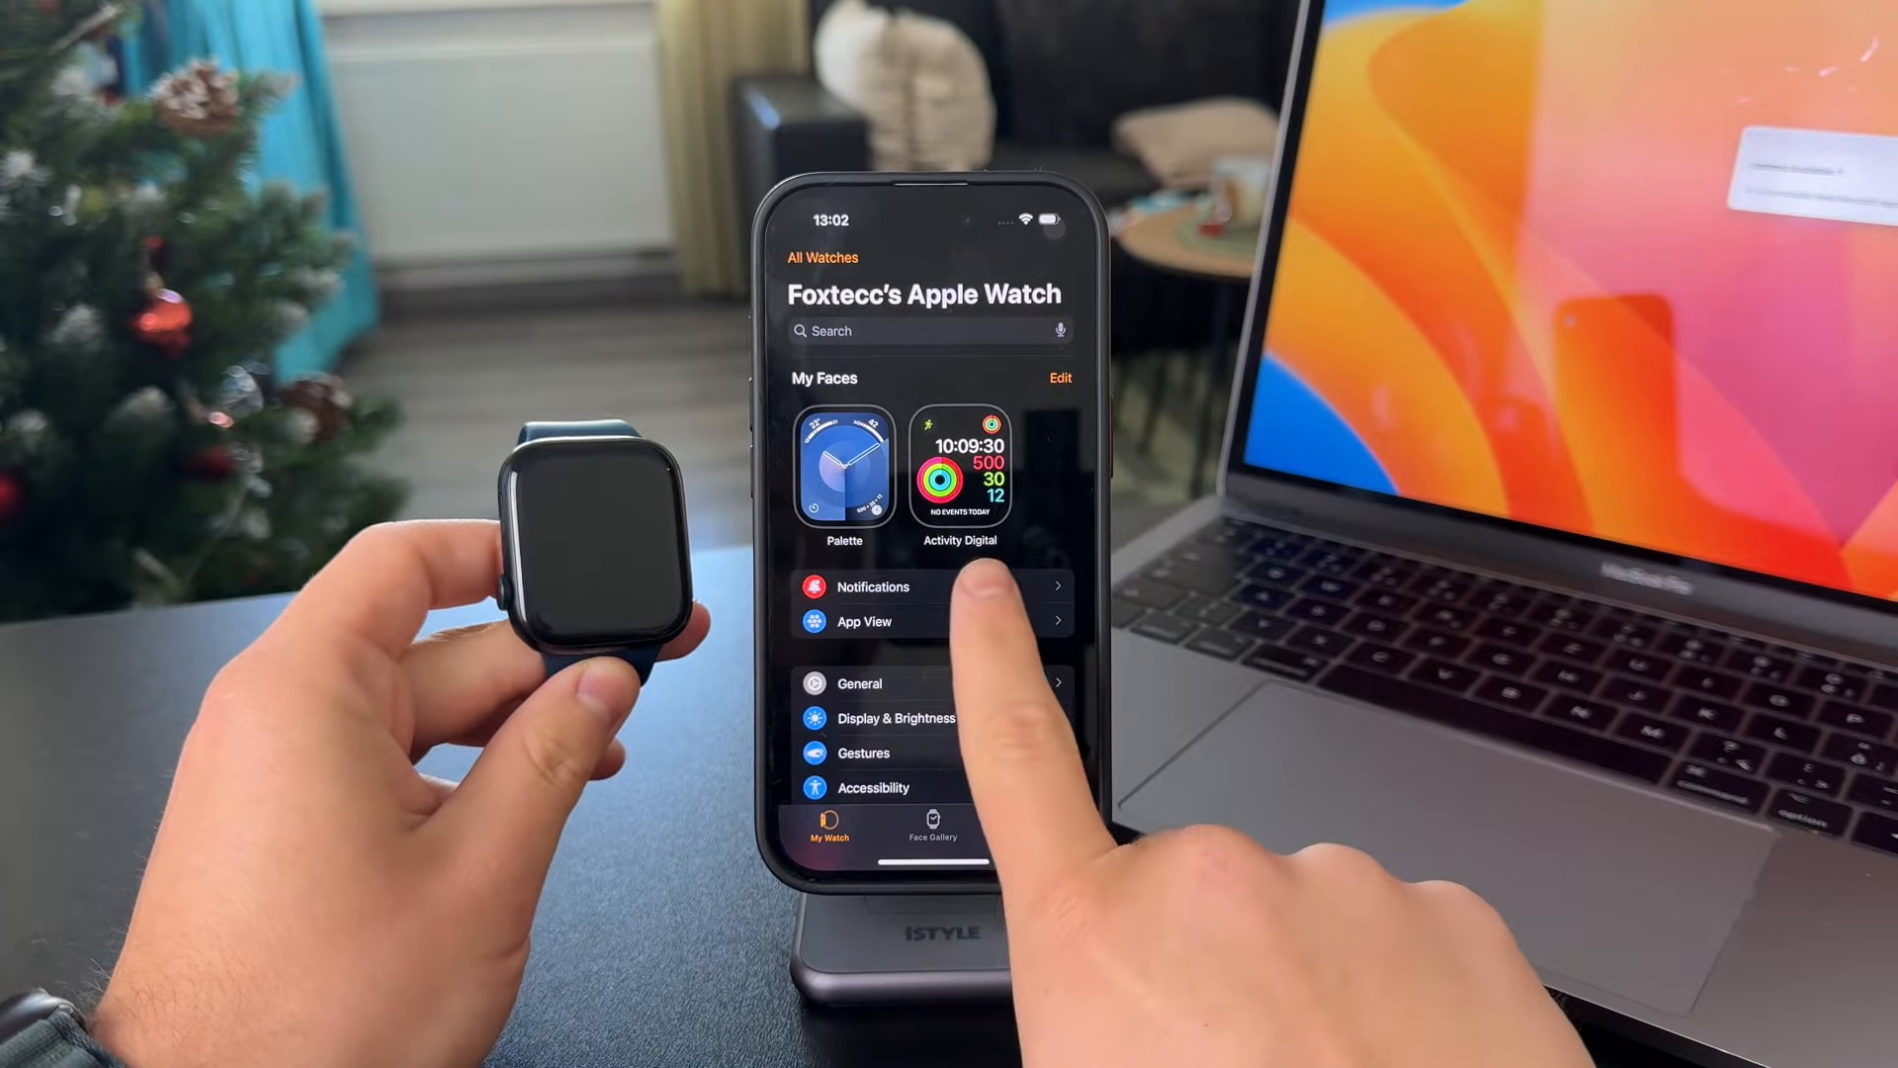
# Step: Enter the watch's Notifications settings and scroll down through the built-in app list
pyautogui.click(872, 588)
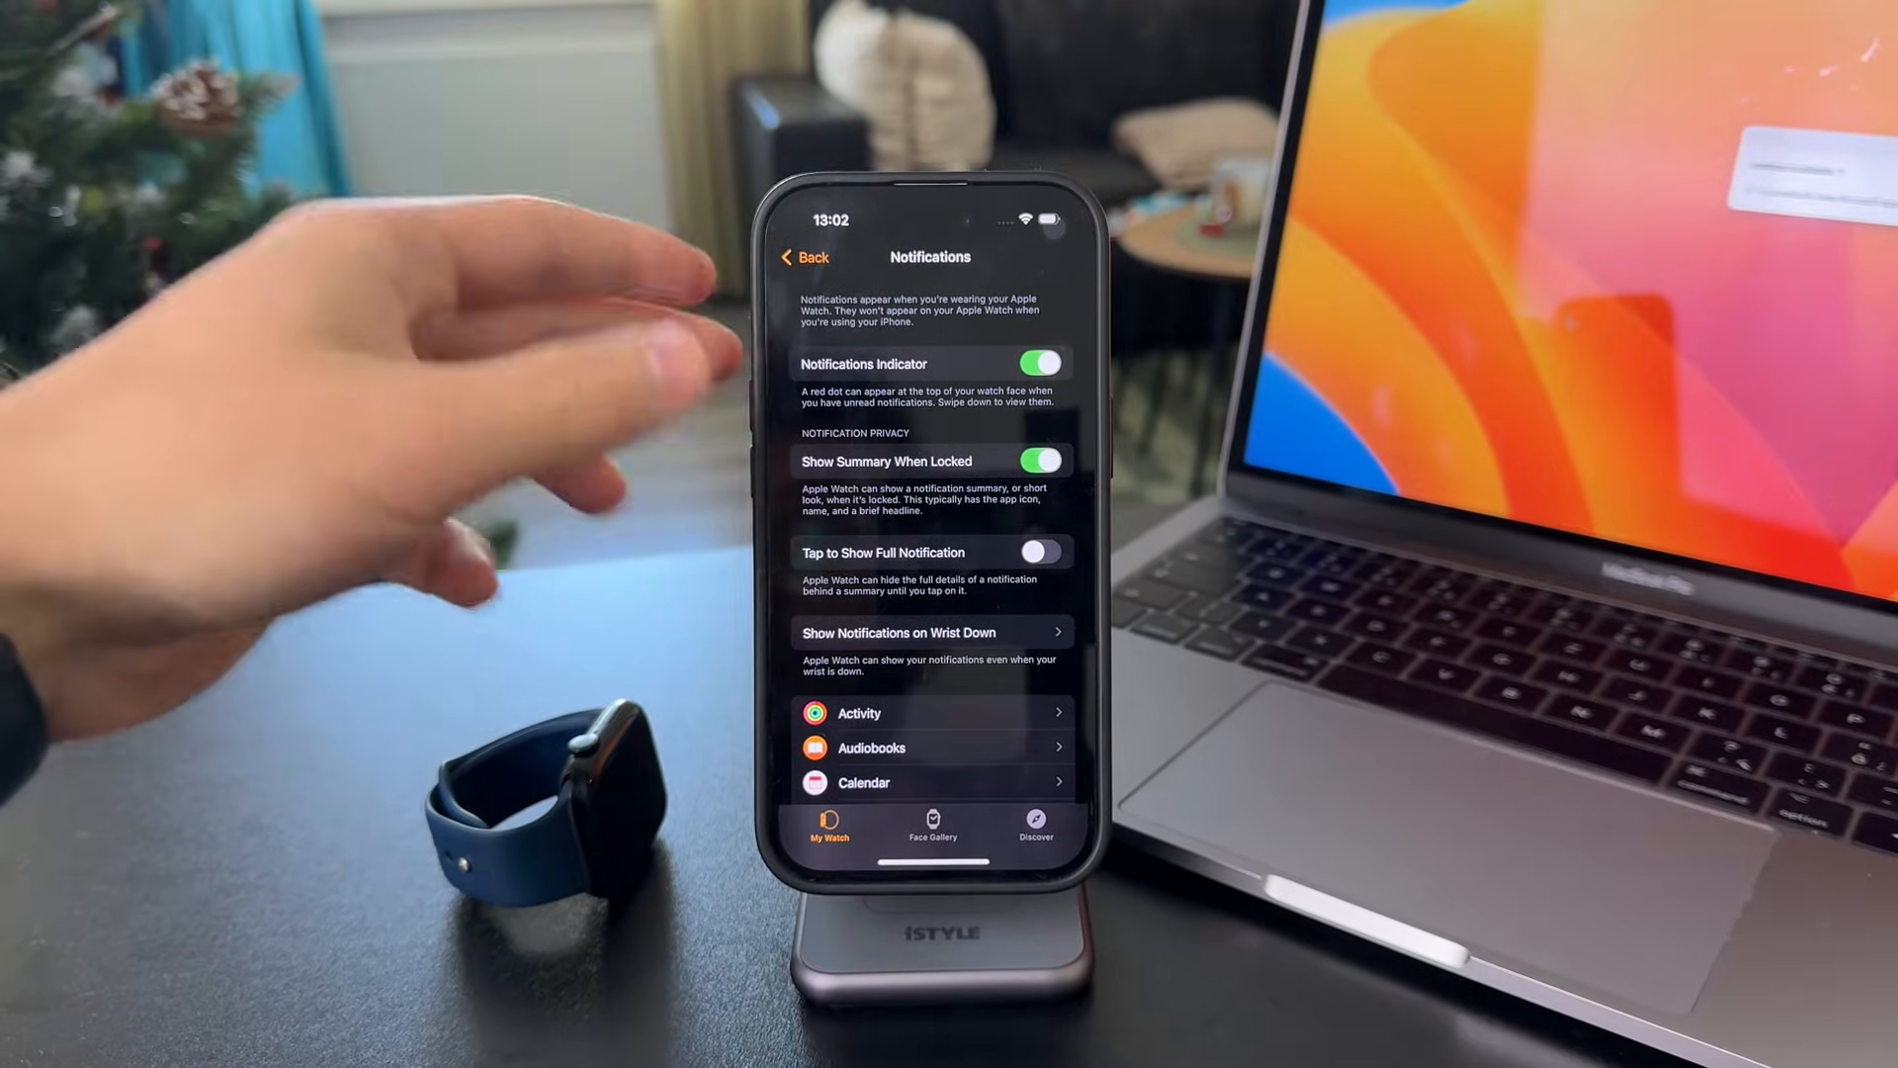
pyautogui.scroll(-3)
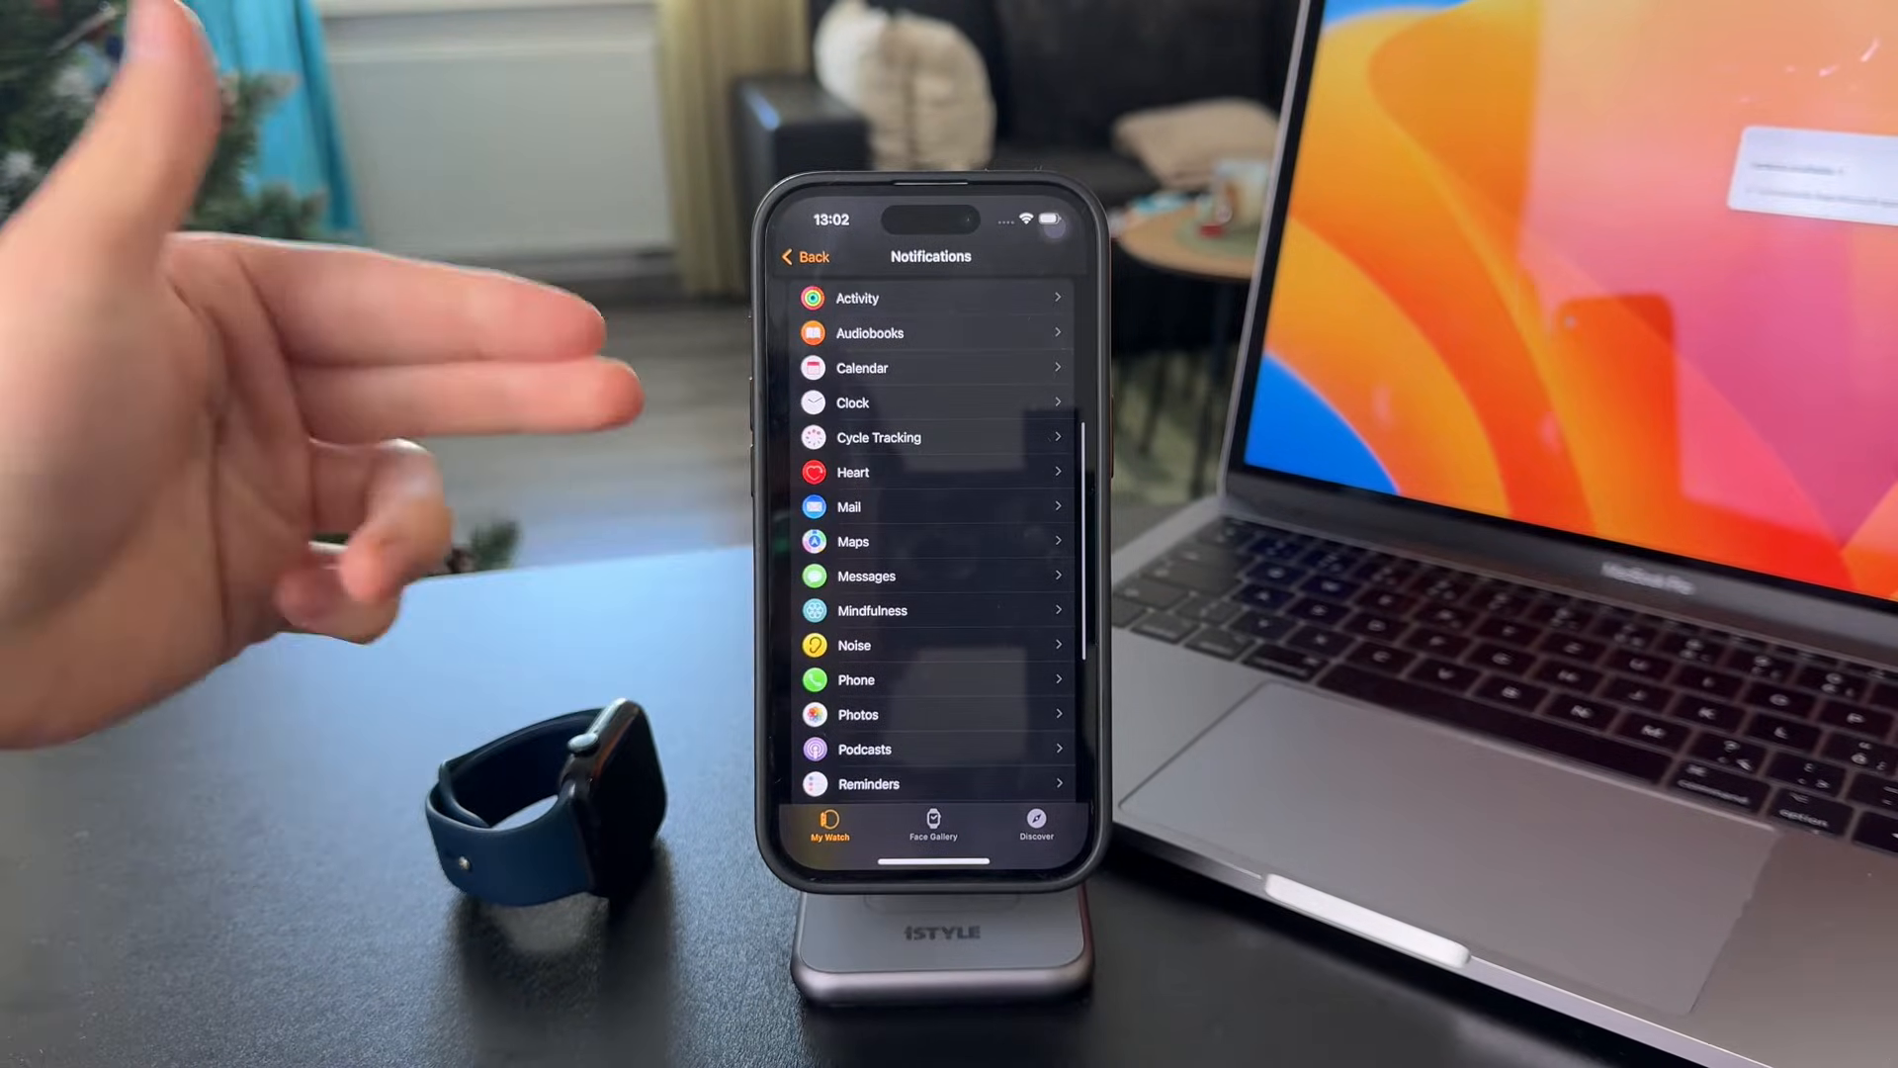
pyautogui.scroll(-3)
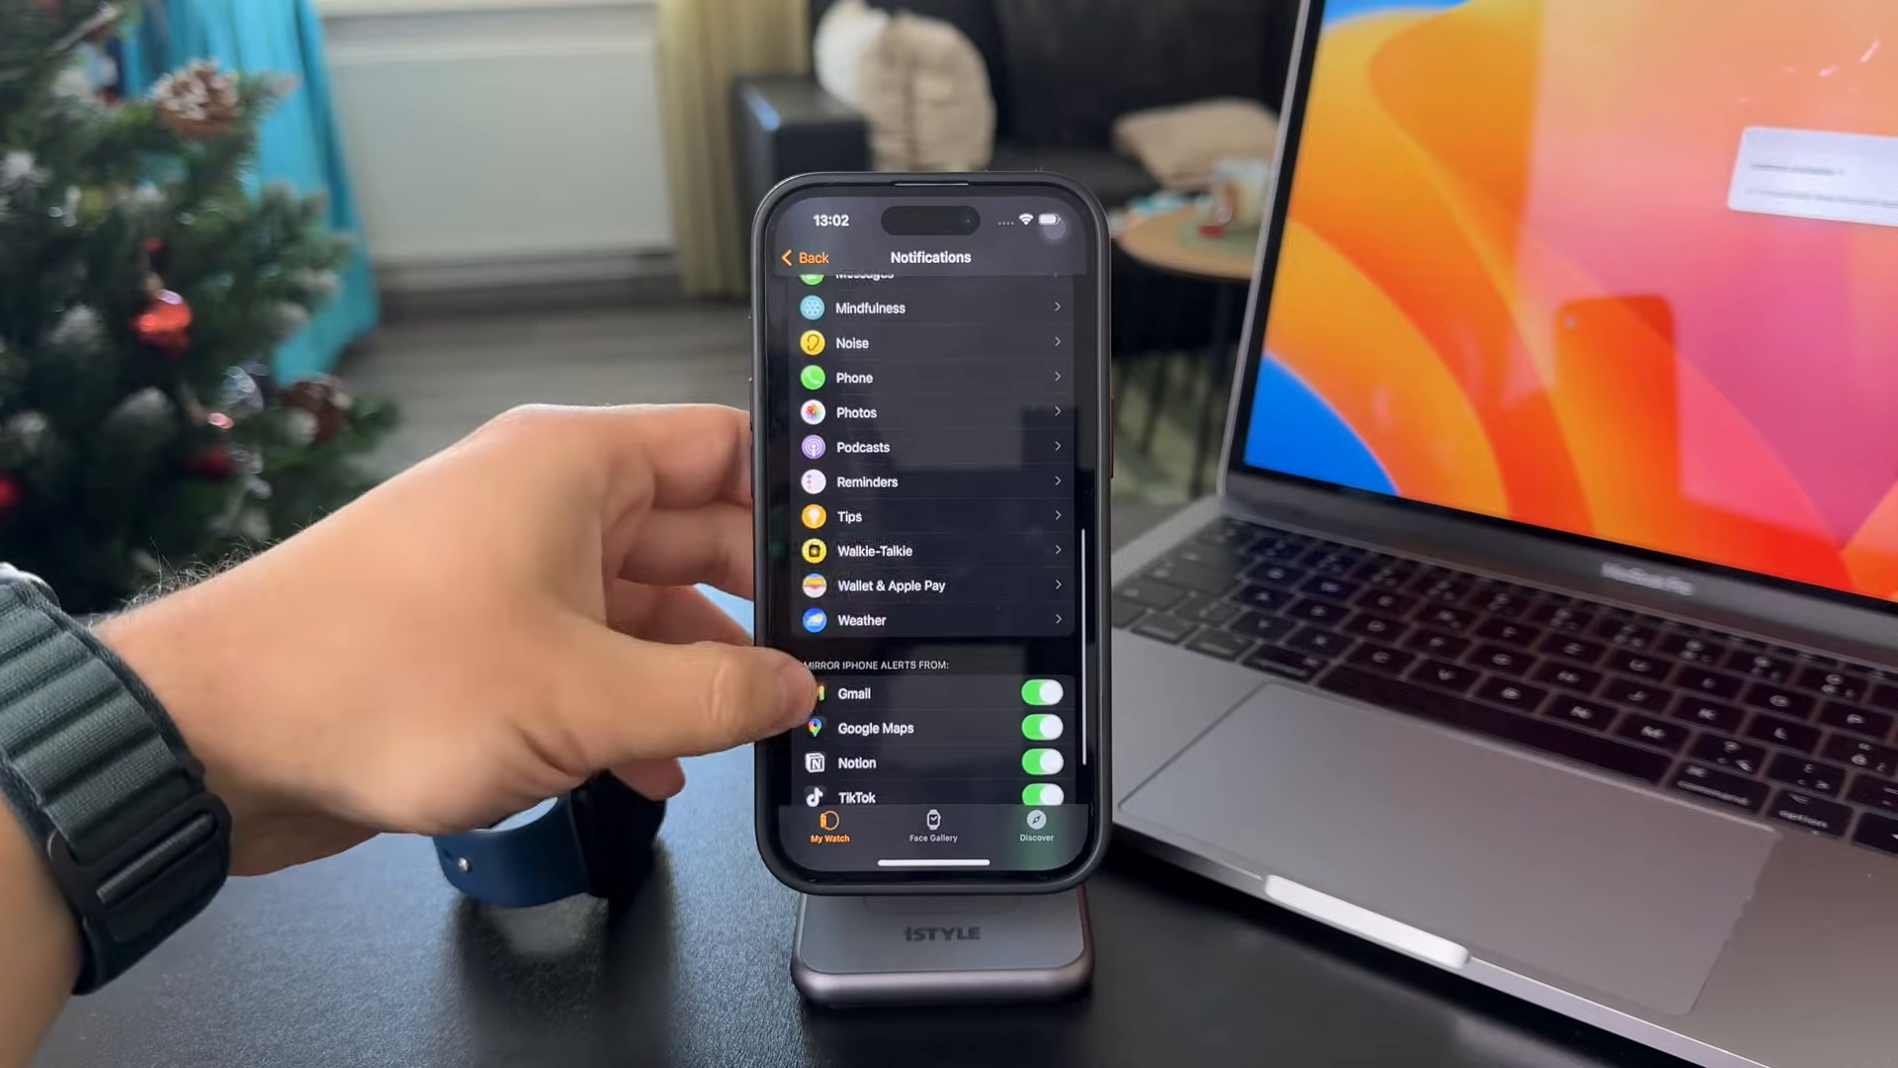
pyautogui.scroll(-3)
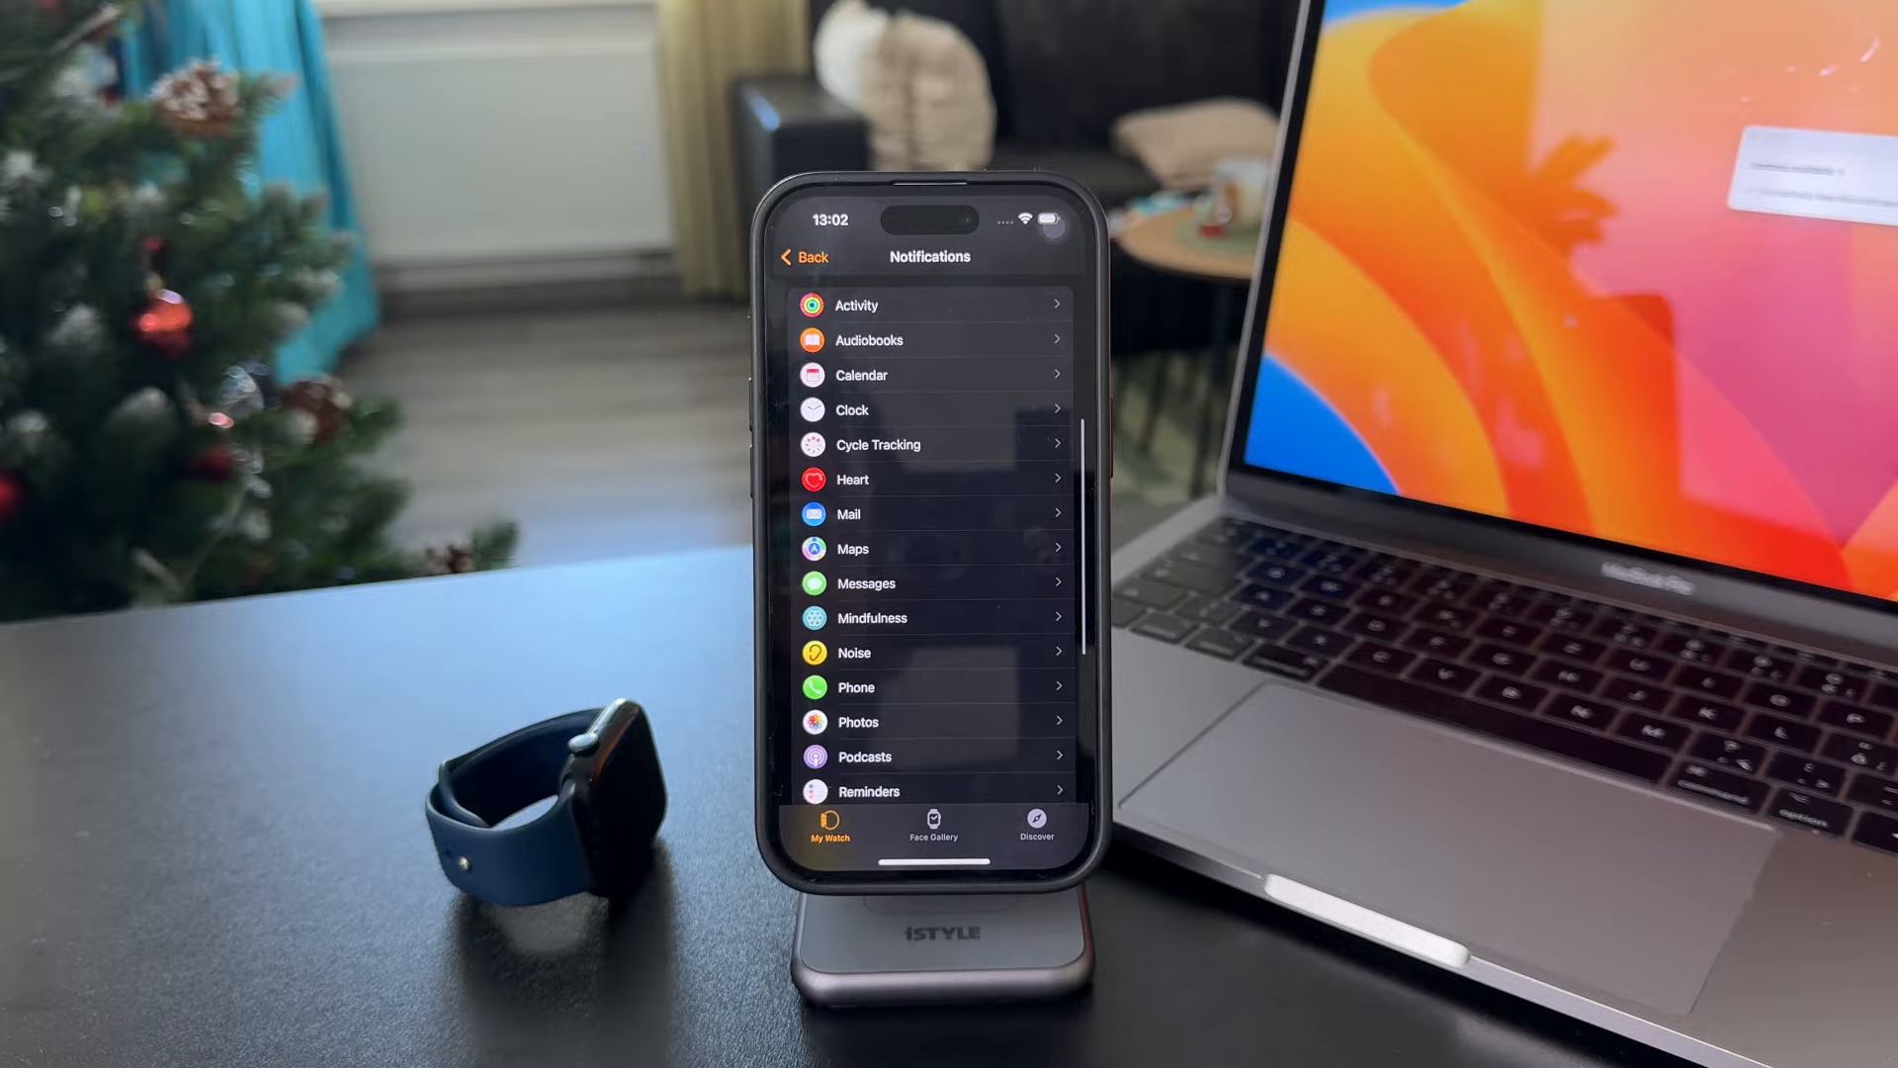
pyautogui.click(857, 304)
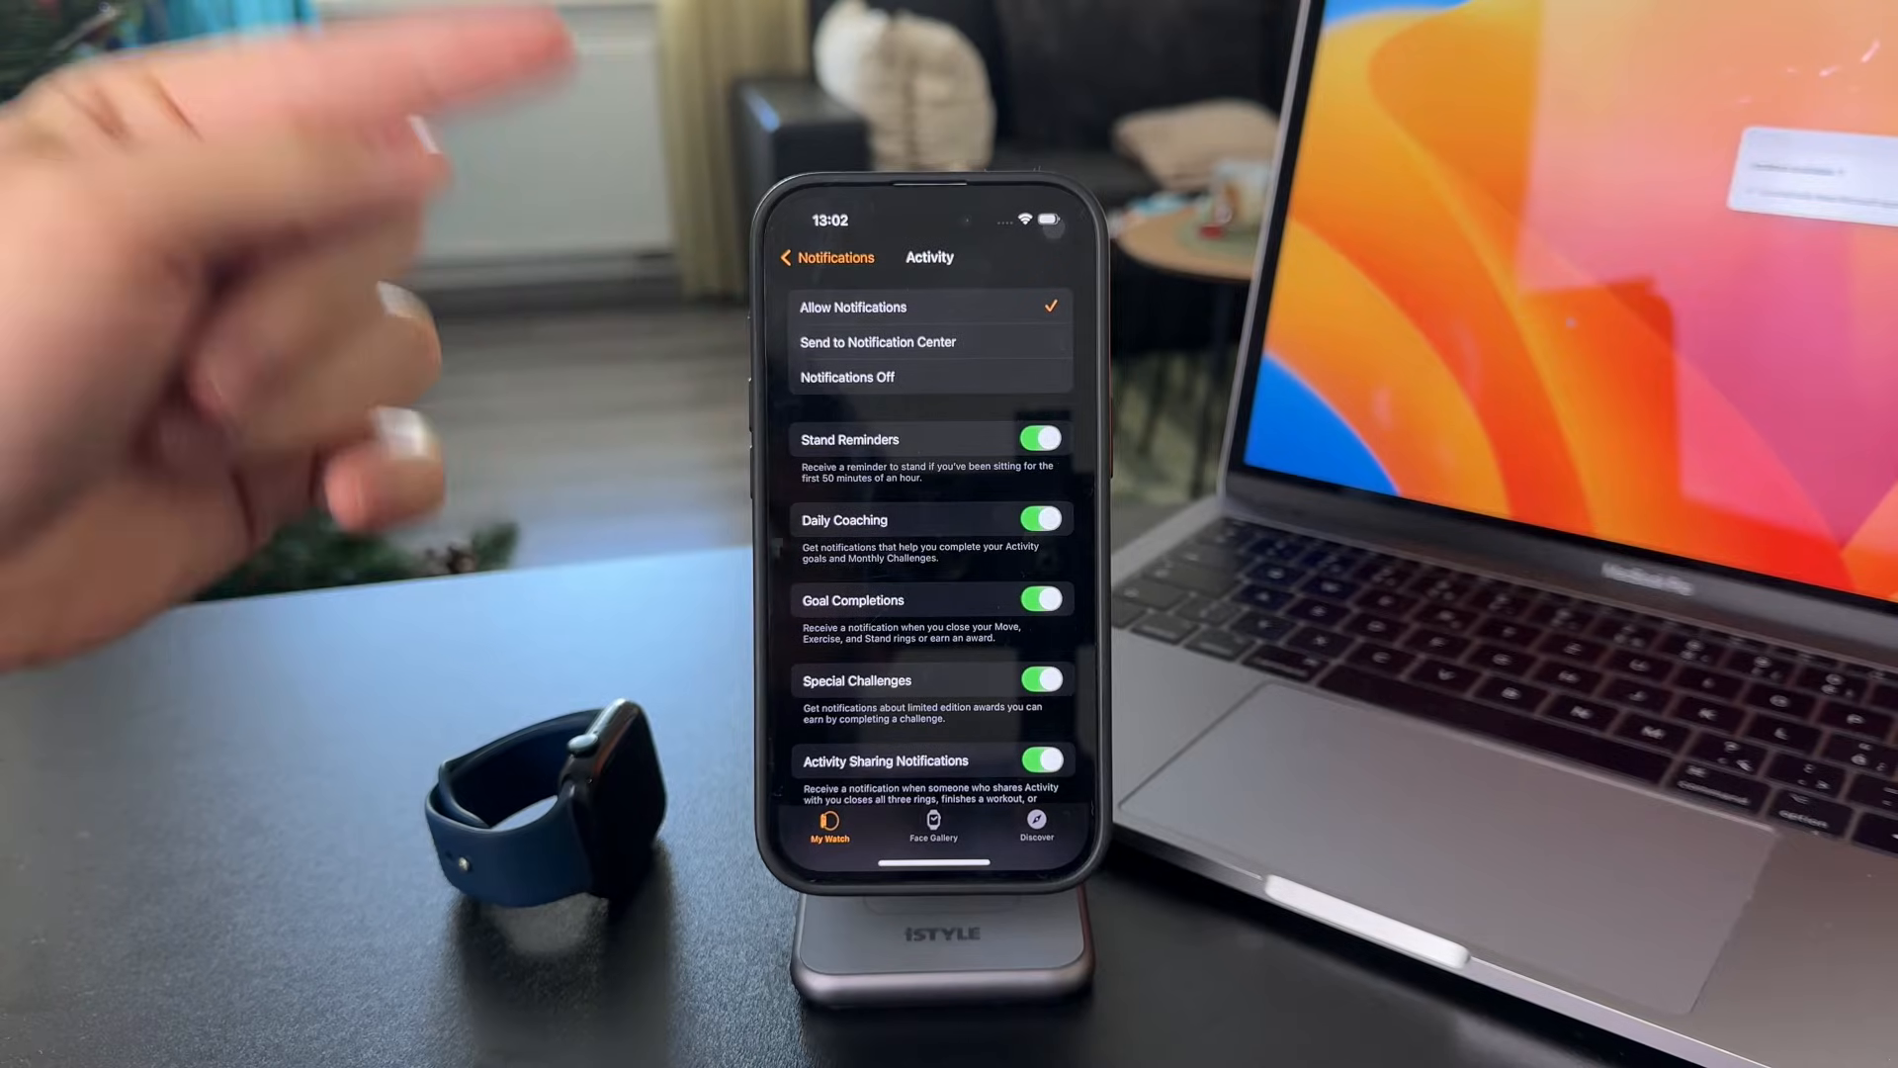
pyautogui.scroll(-3)
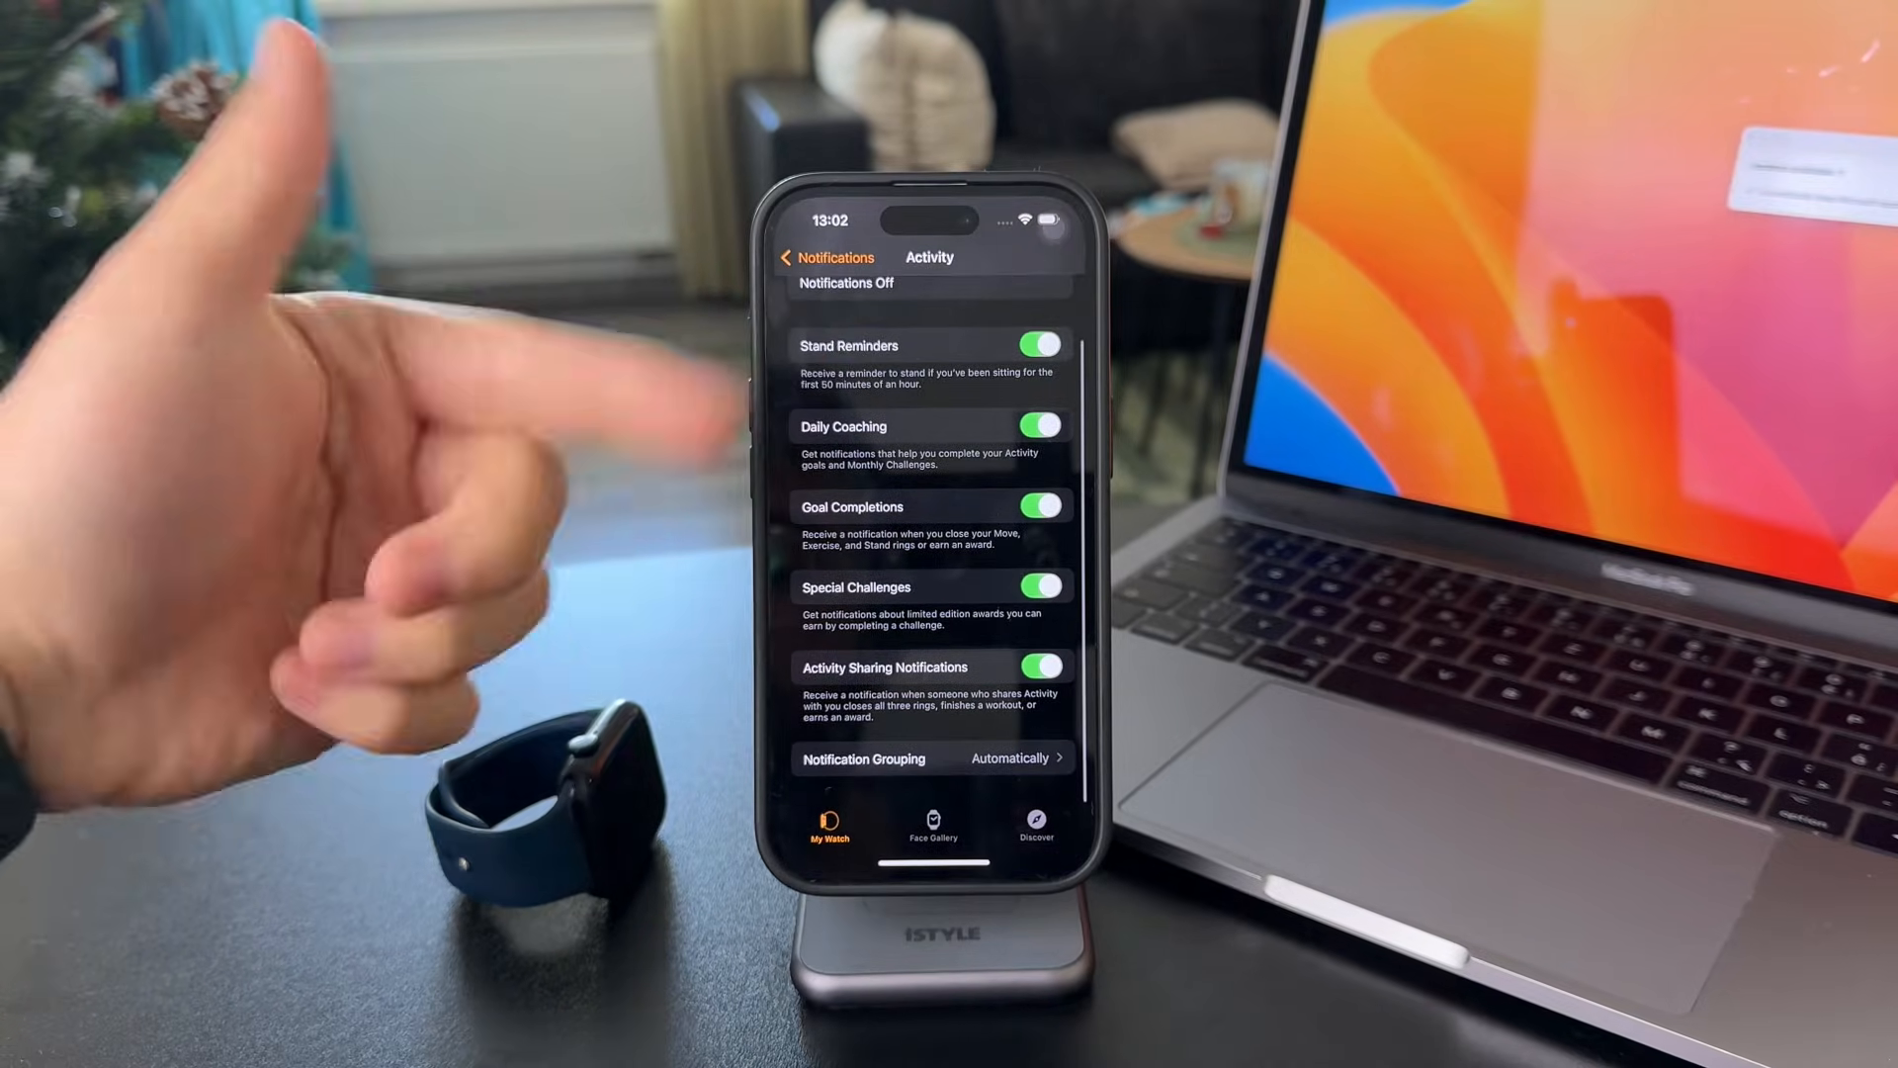
pyautogui.click(827, 257)
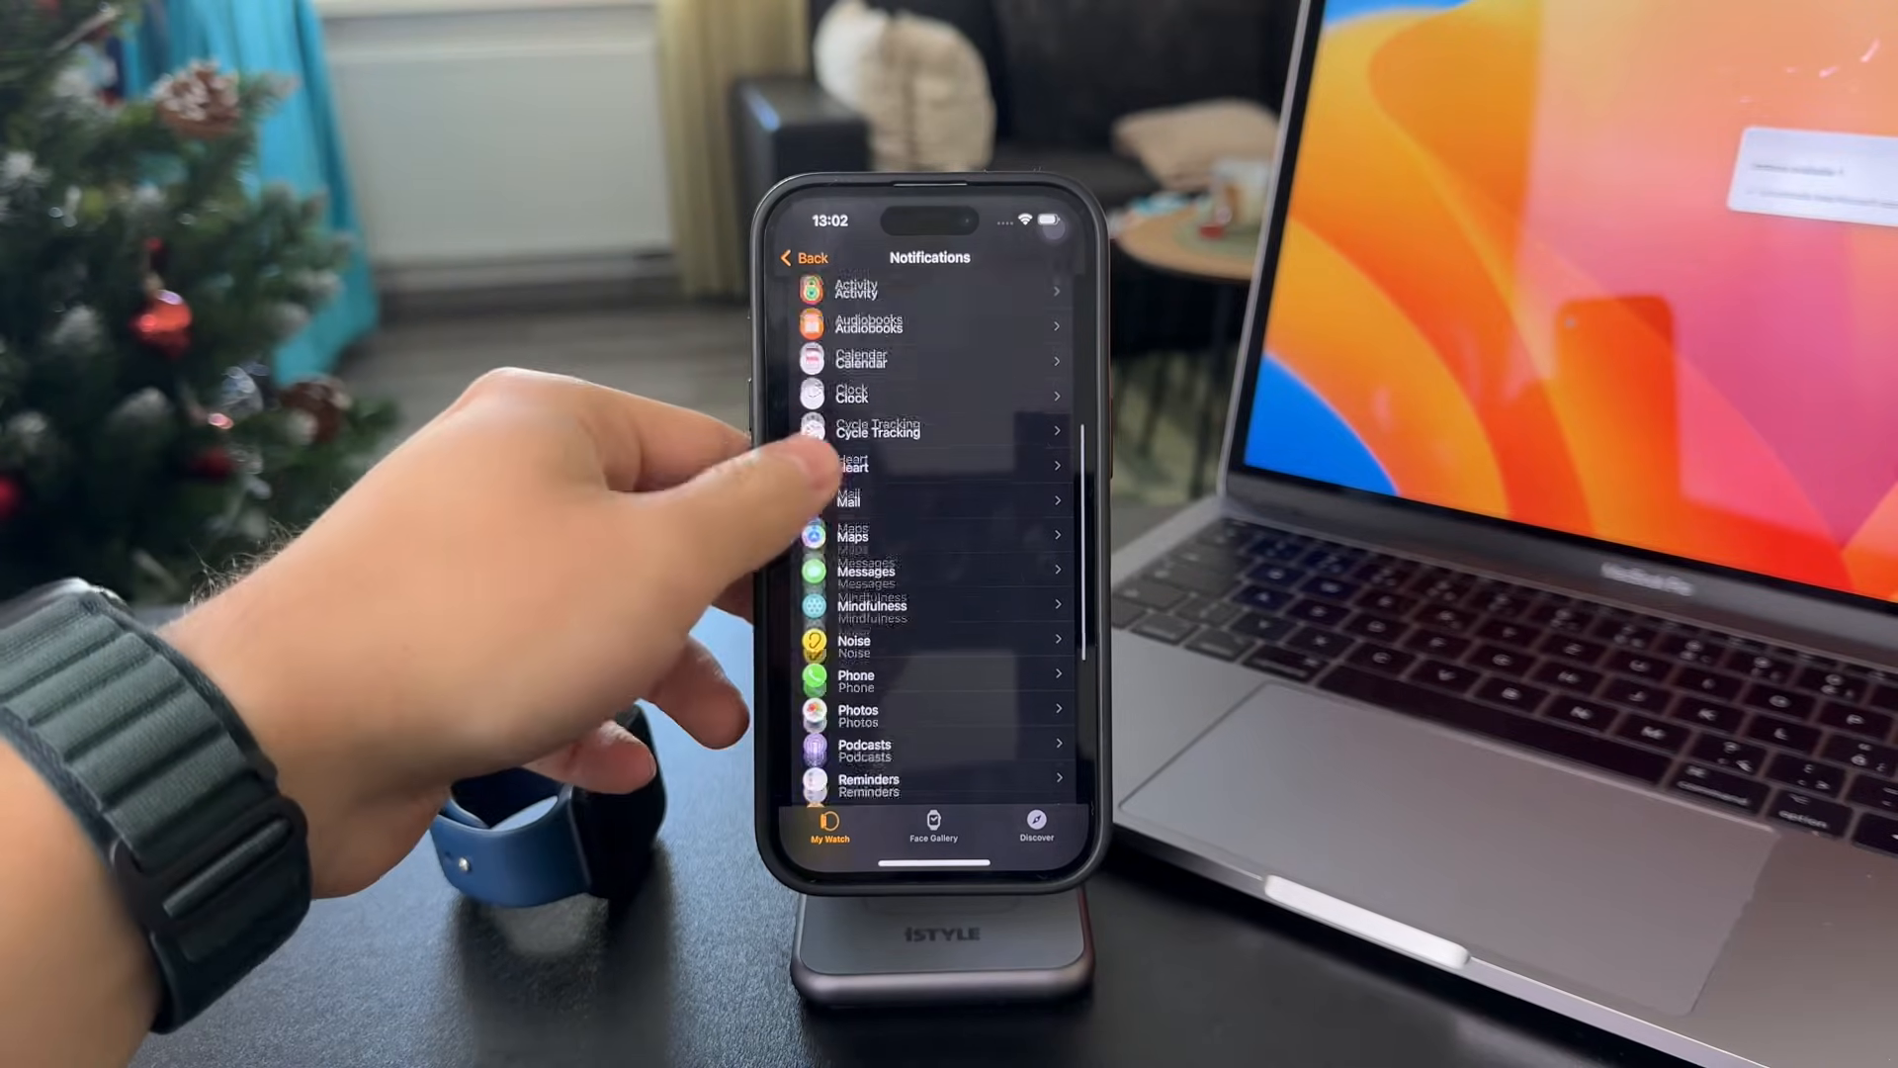
# Step: Peek into Photos' watch settings, then return to the Notifications app list
pyautogui.click(860, 716)
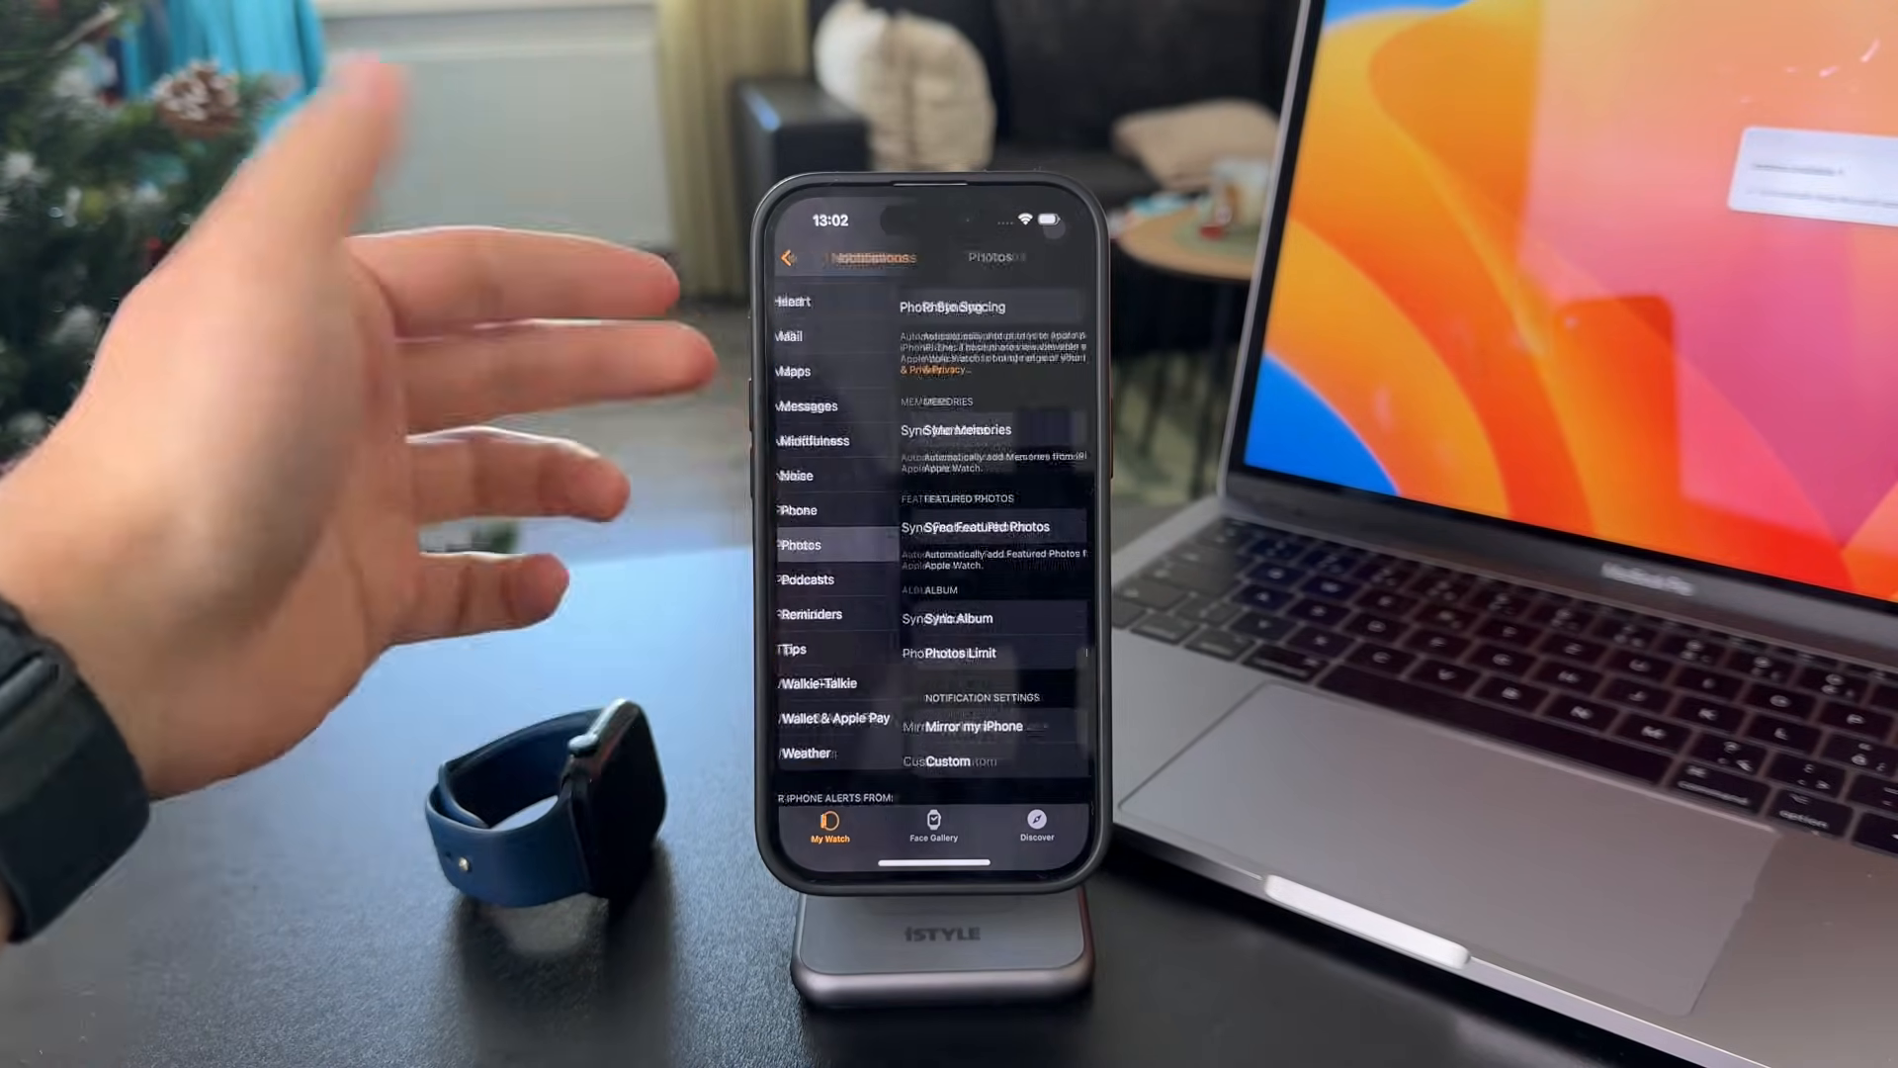
pyautogui.click(803, 258)
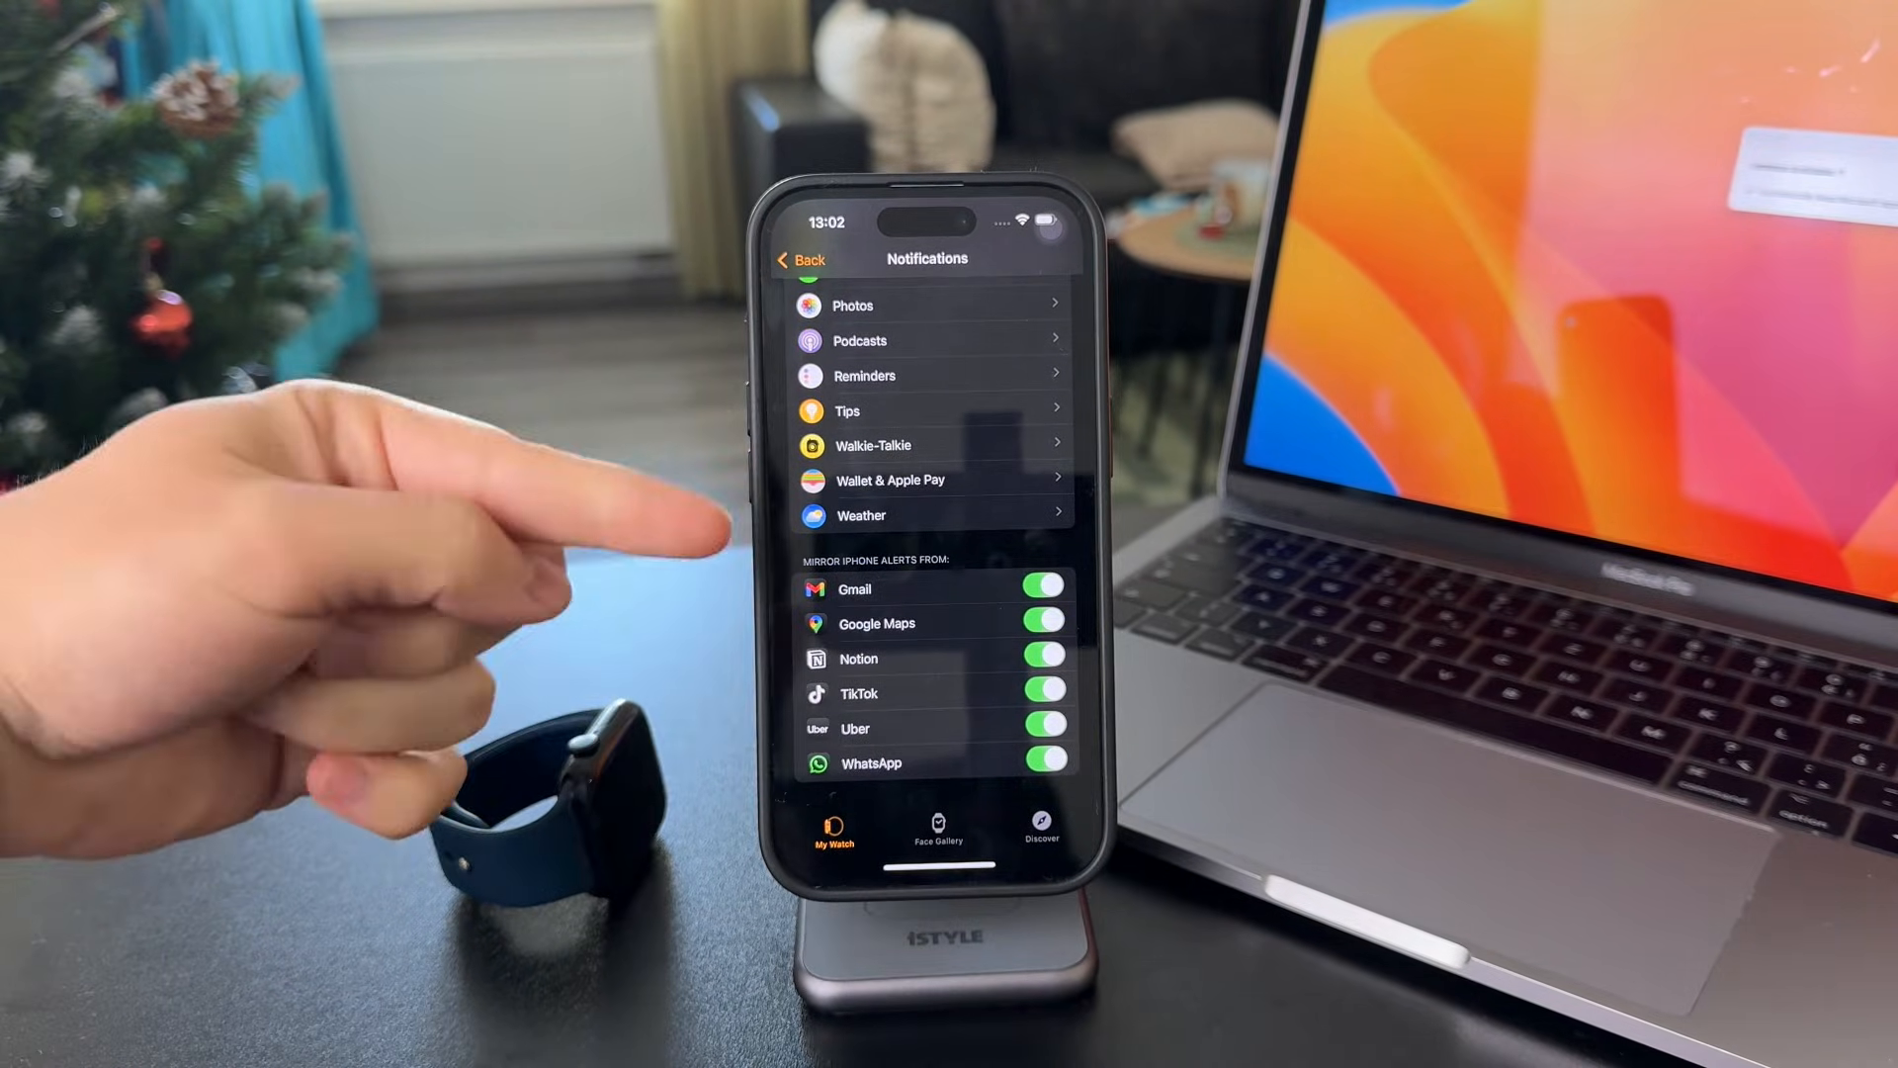
pyautogui.moveTo(546, 570)
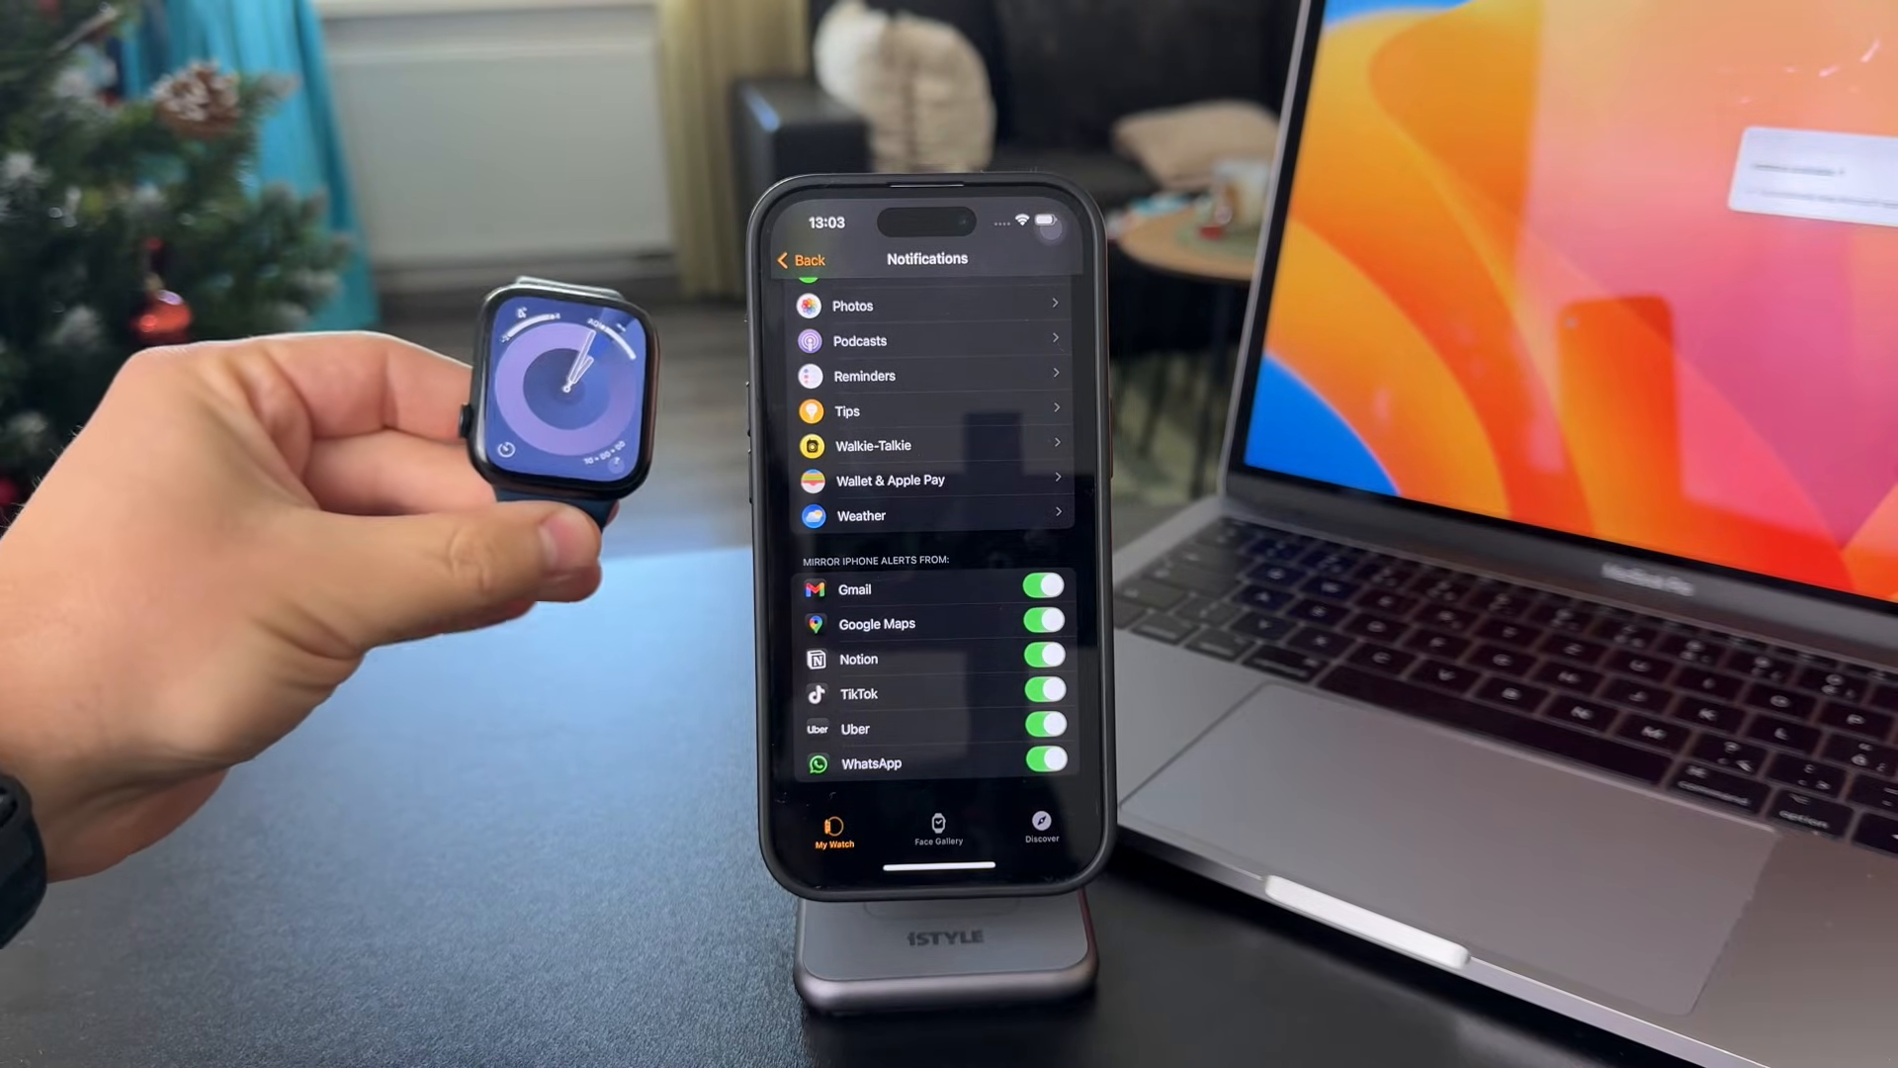
pyautogui.click(1044, 763)
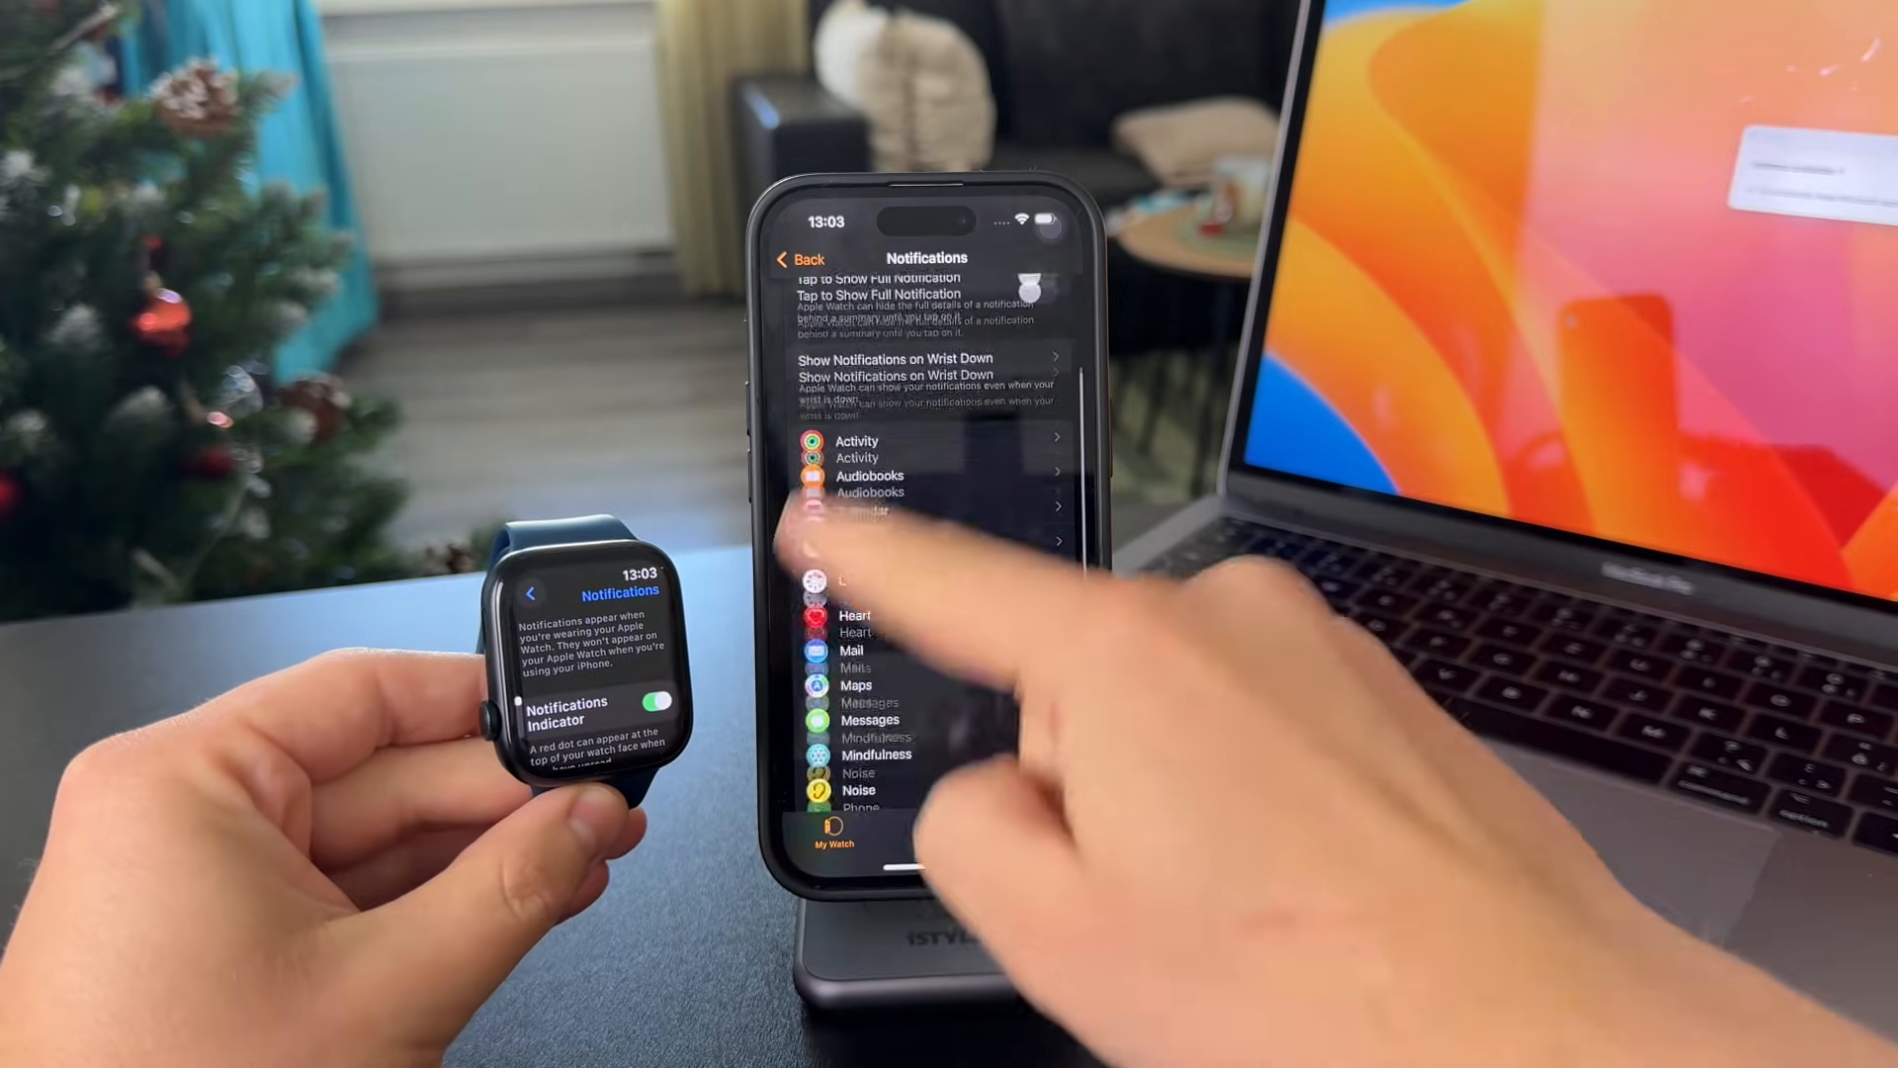
pyautogui.scroll(-3)
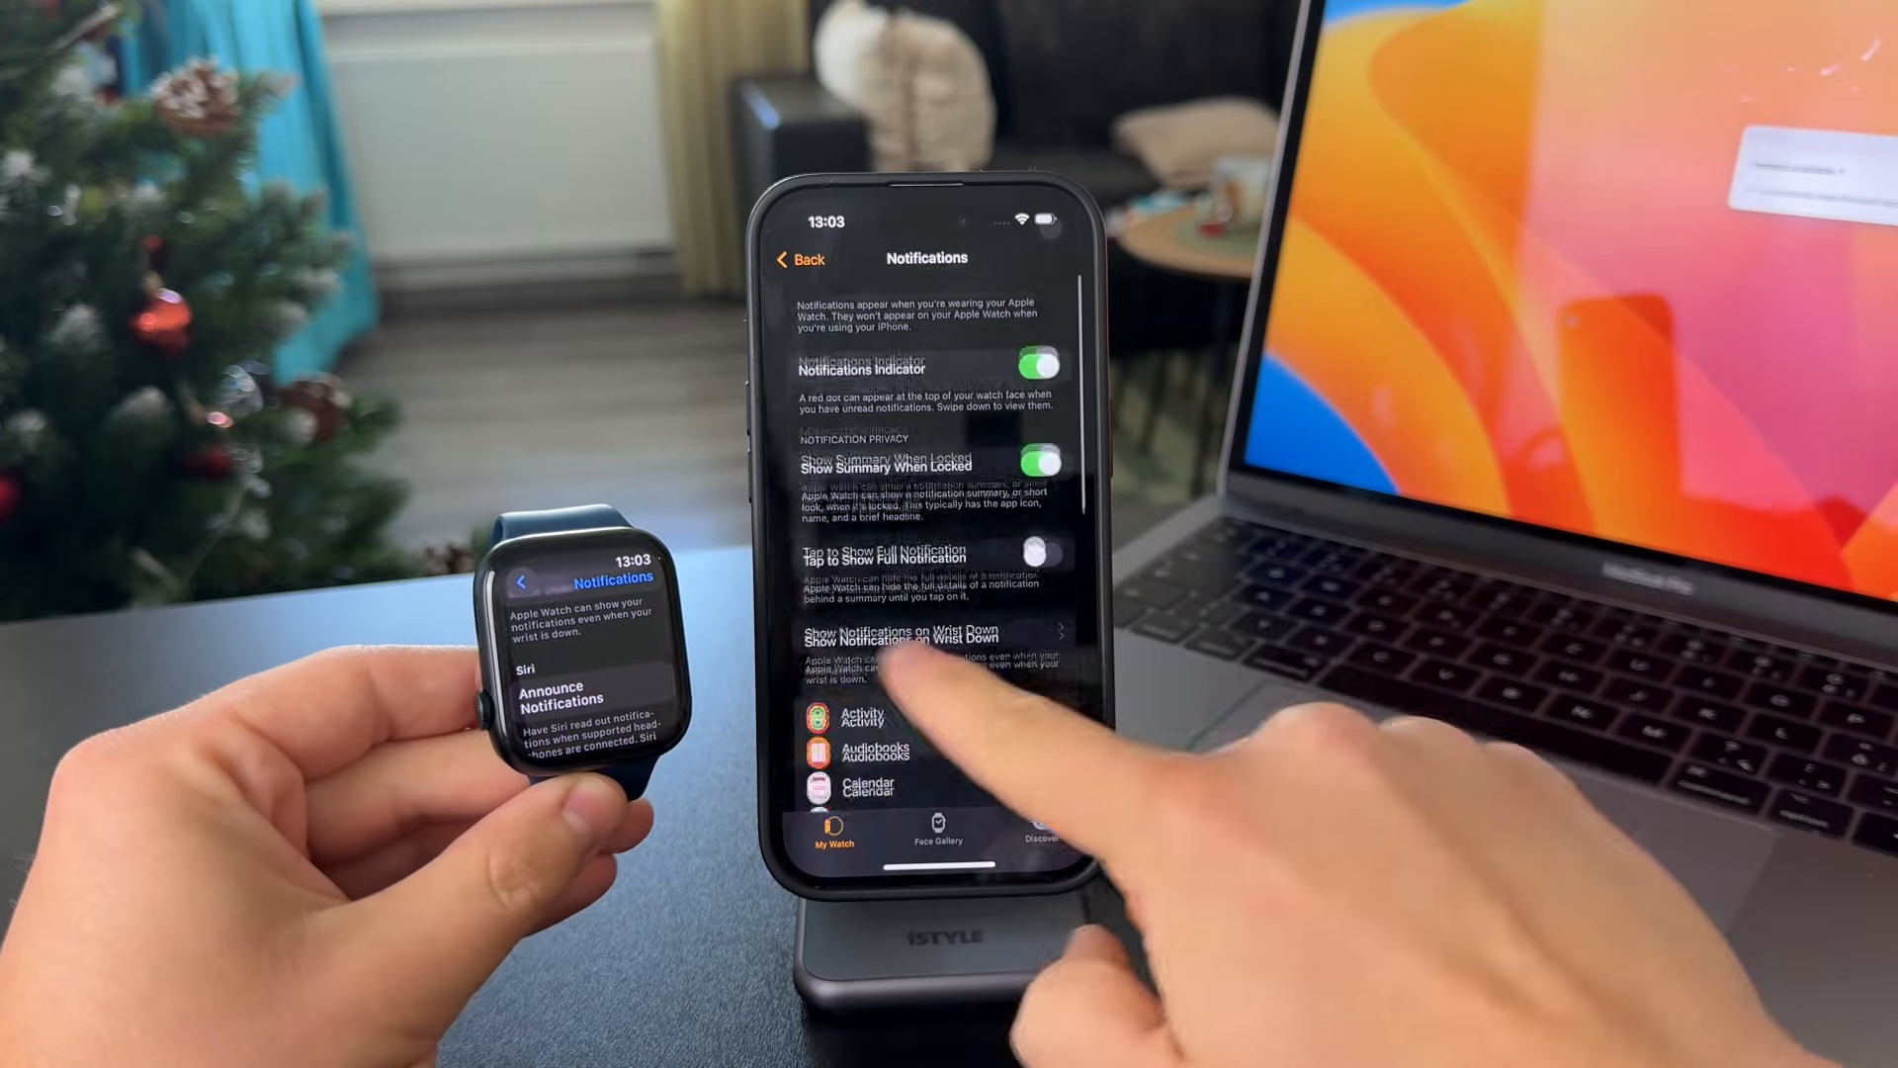
pyautogui.scroll(-3)
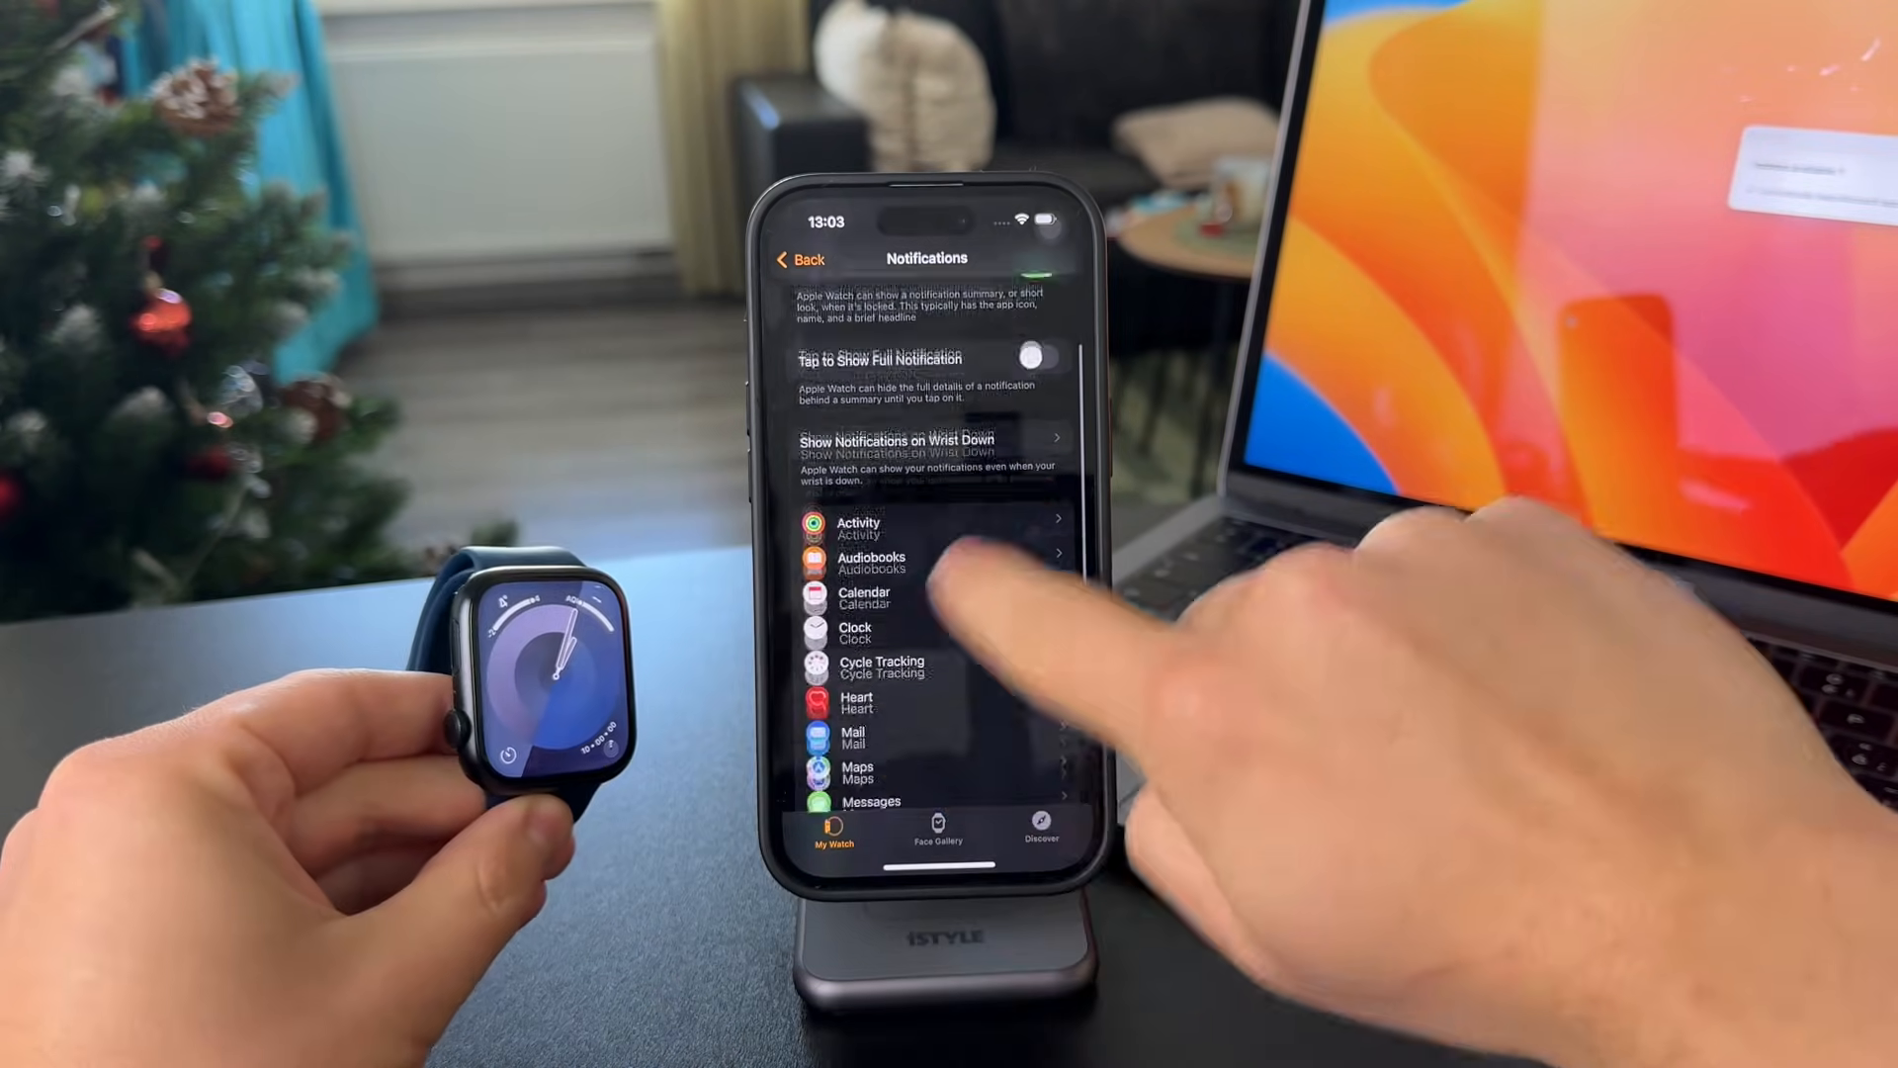
pyautogui.scroll(-3)
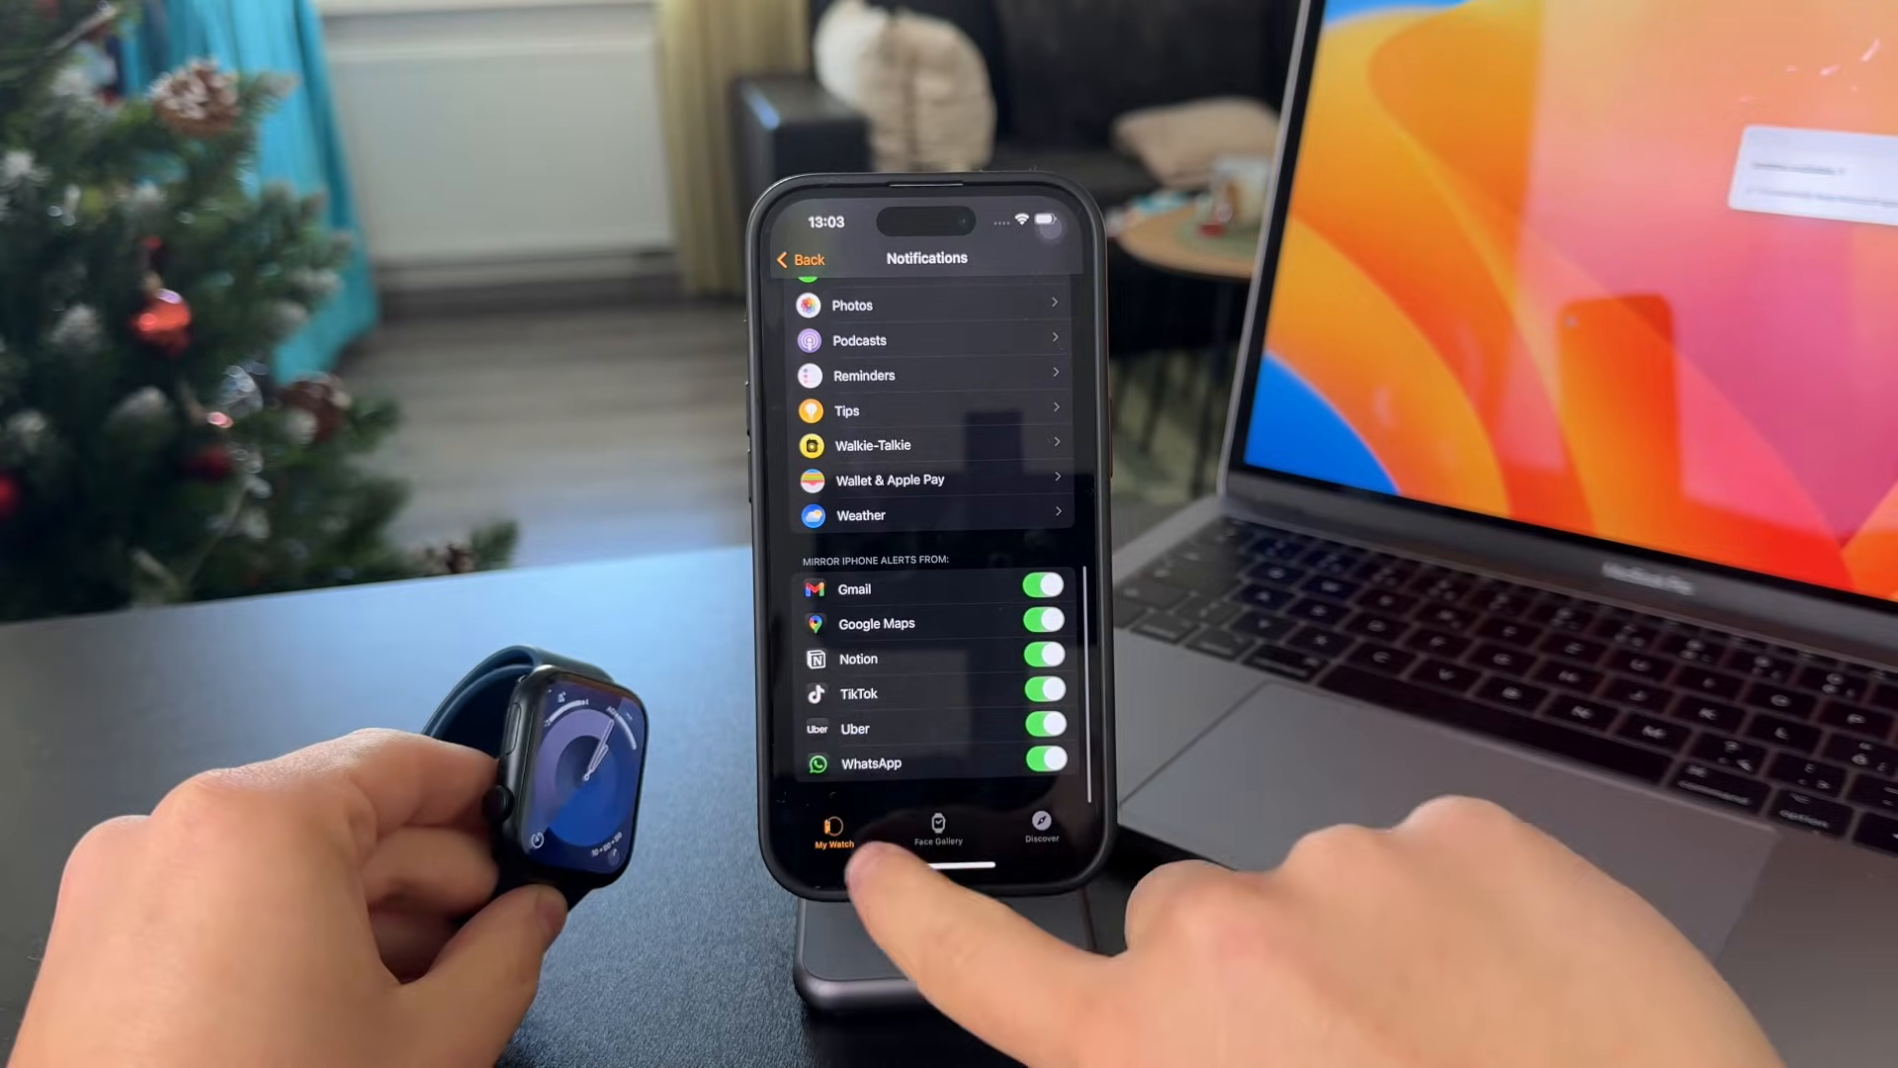